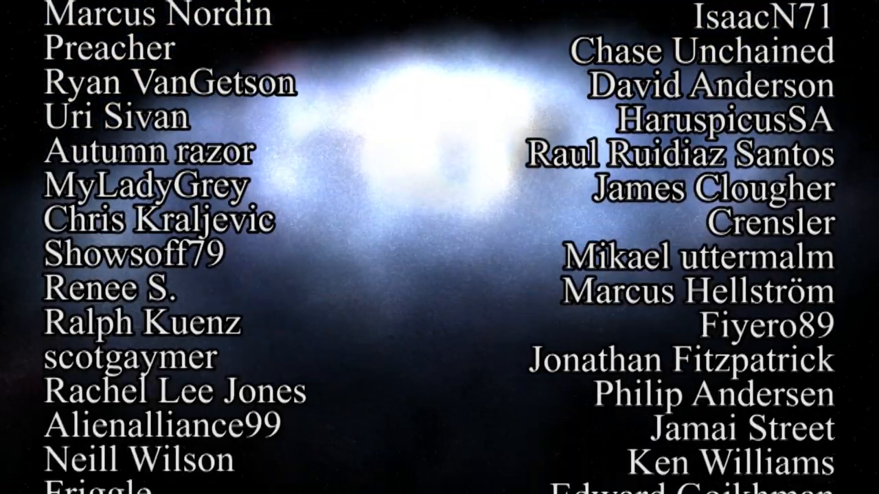
{"action": "scroll", "scroll_direction": "down", "scroll_amount": 3}
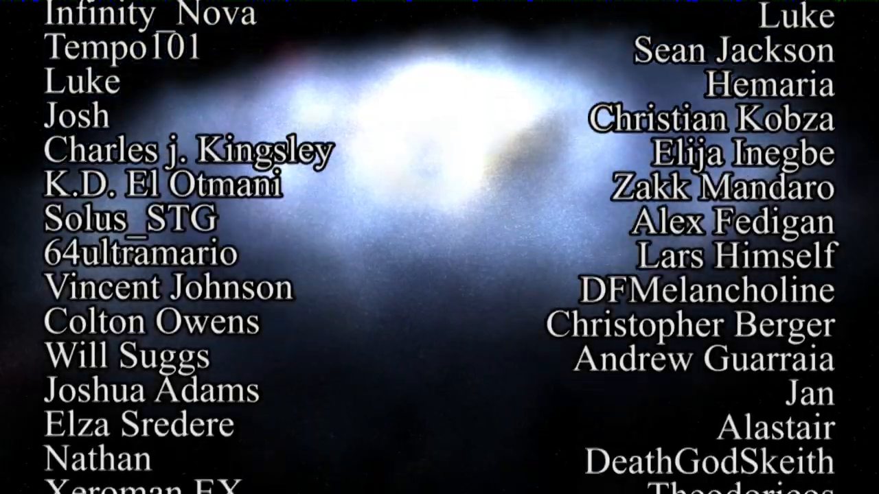
{"action": "scroll", "scroll_direction": "down", "scroll_amount": 3}
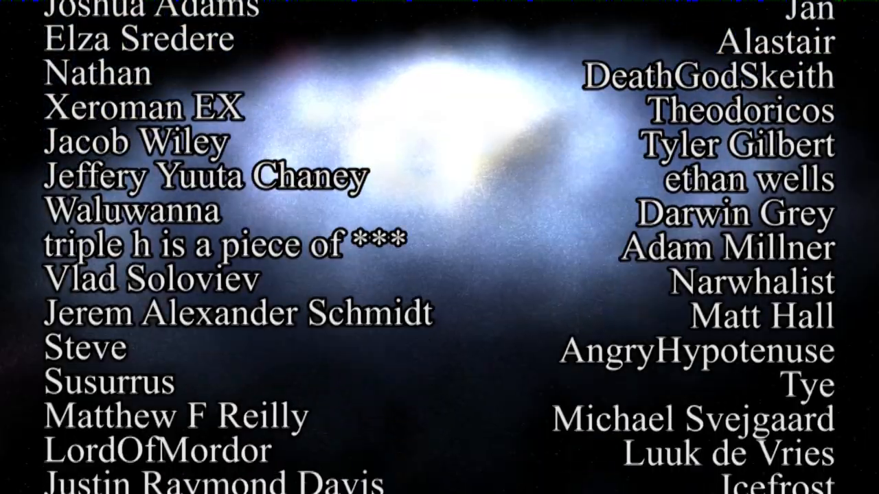